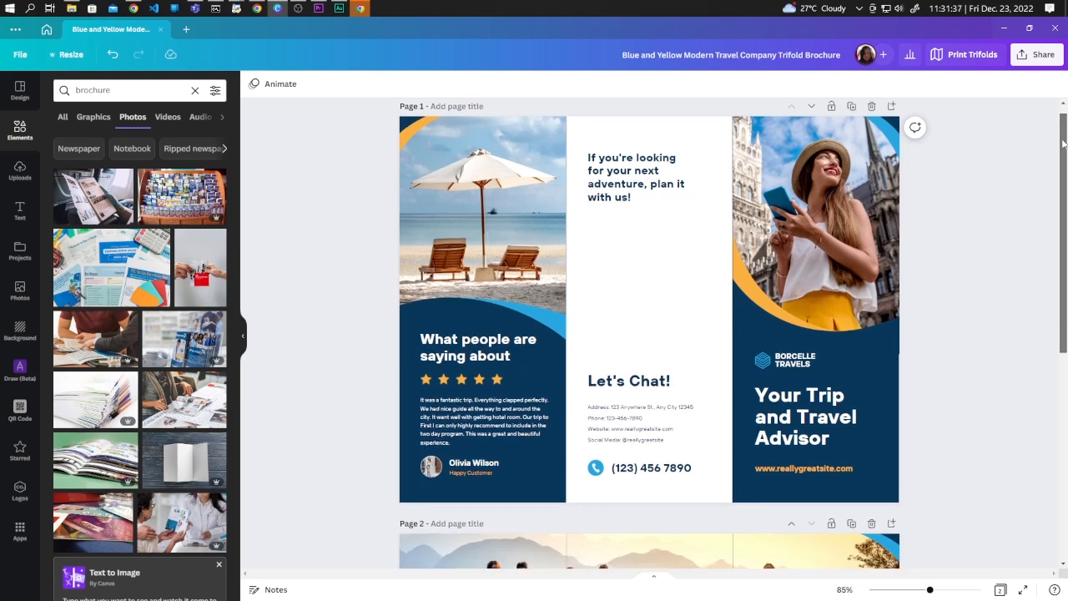
- Download all brochure pages as JPG images and save the ZIP
scroll(down, 3)
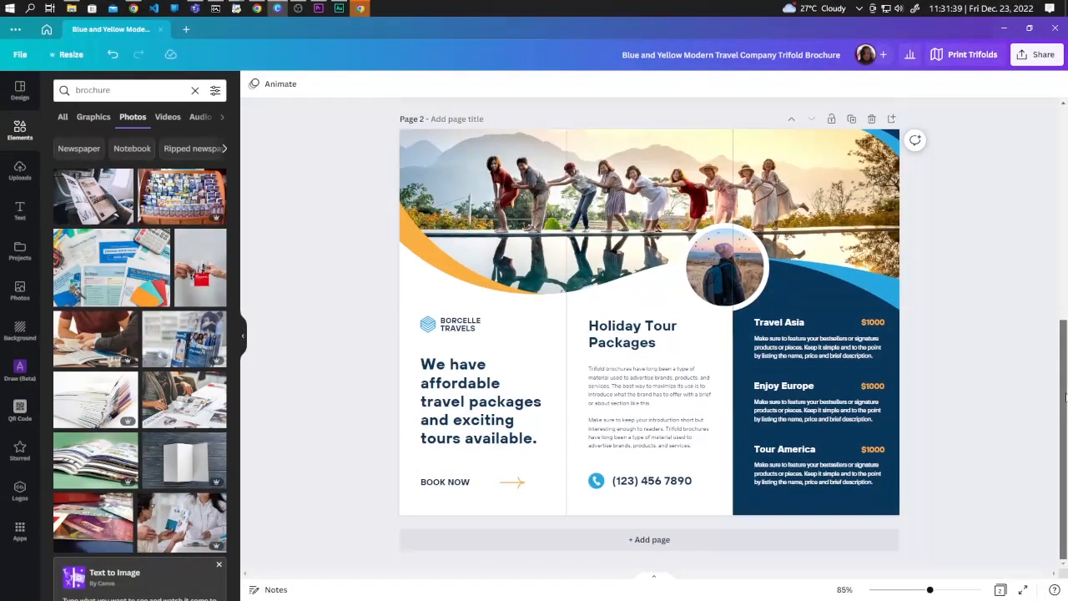
scroll(up, 3)
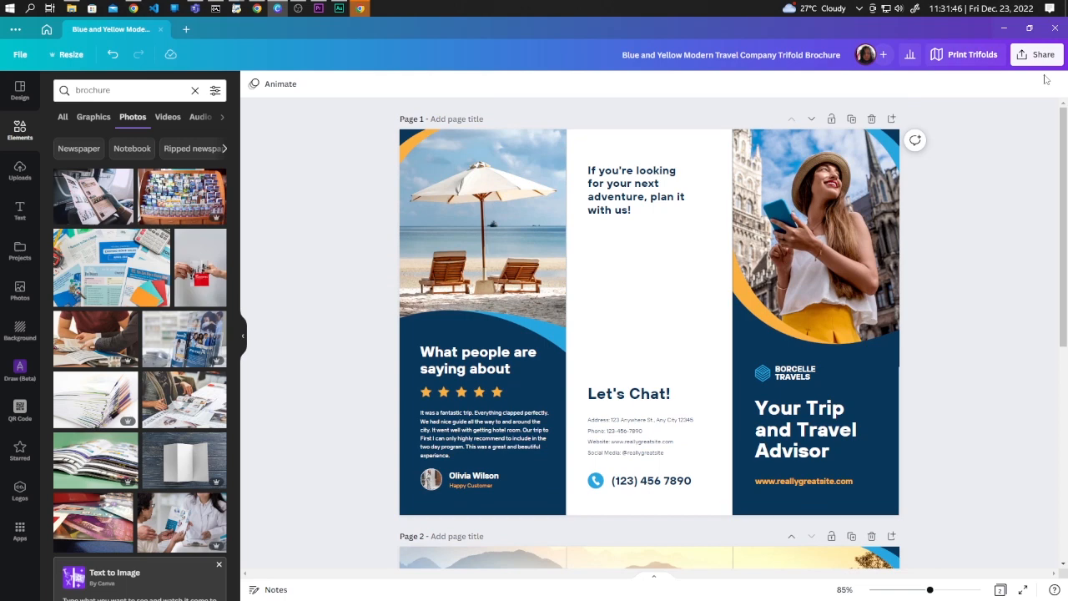
click(1038, 54)
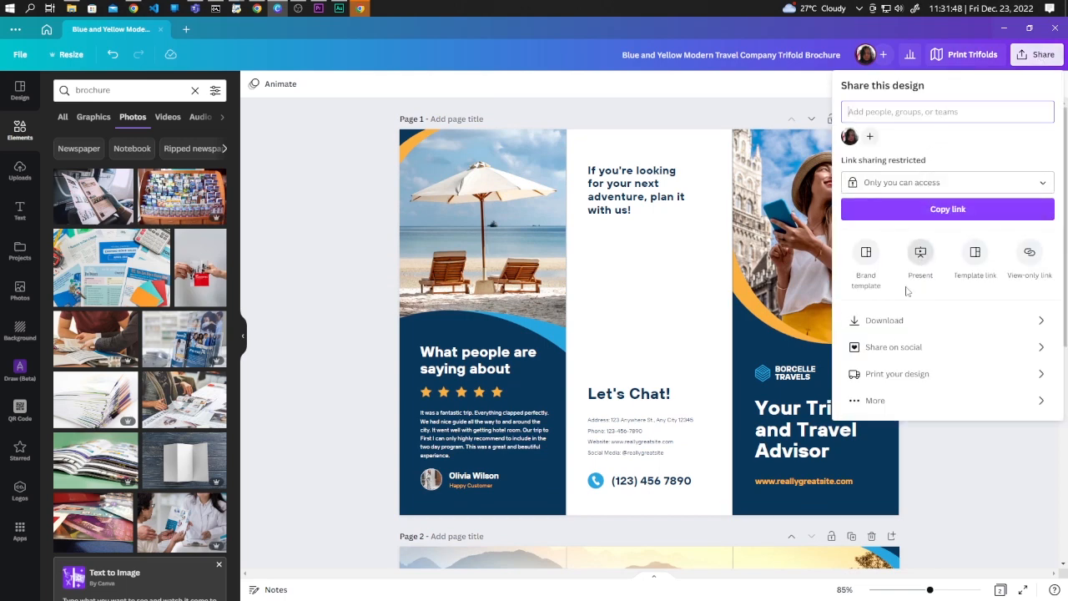
click(884, 319)
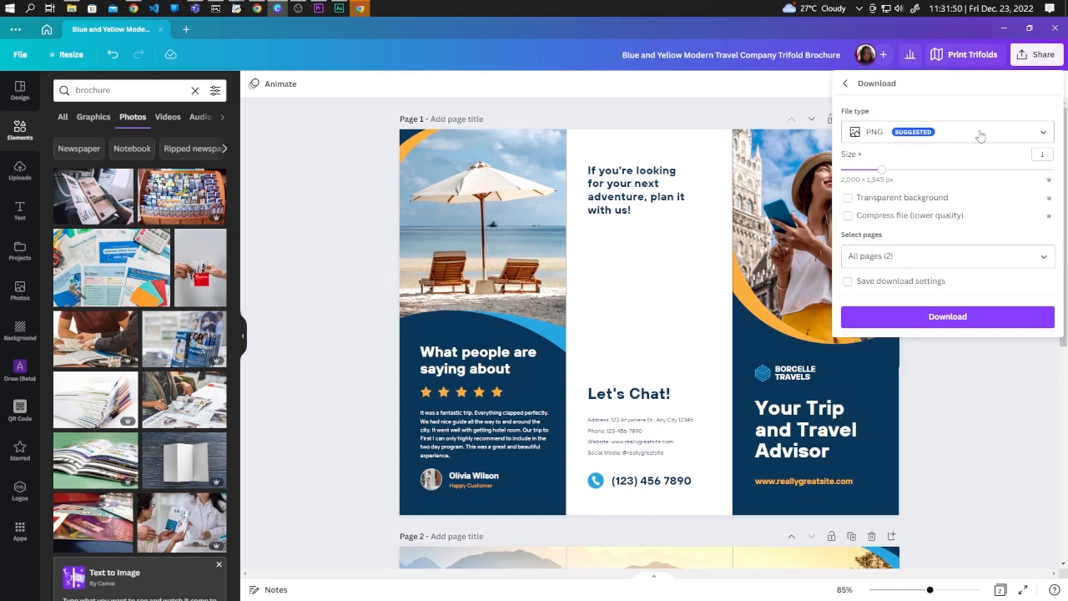
click(947, 131)
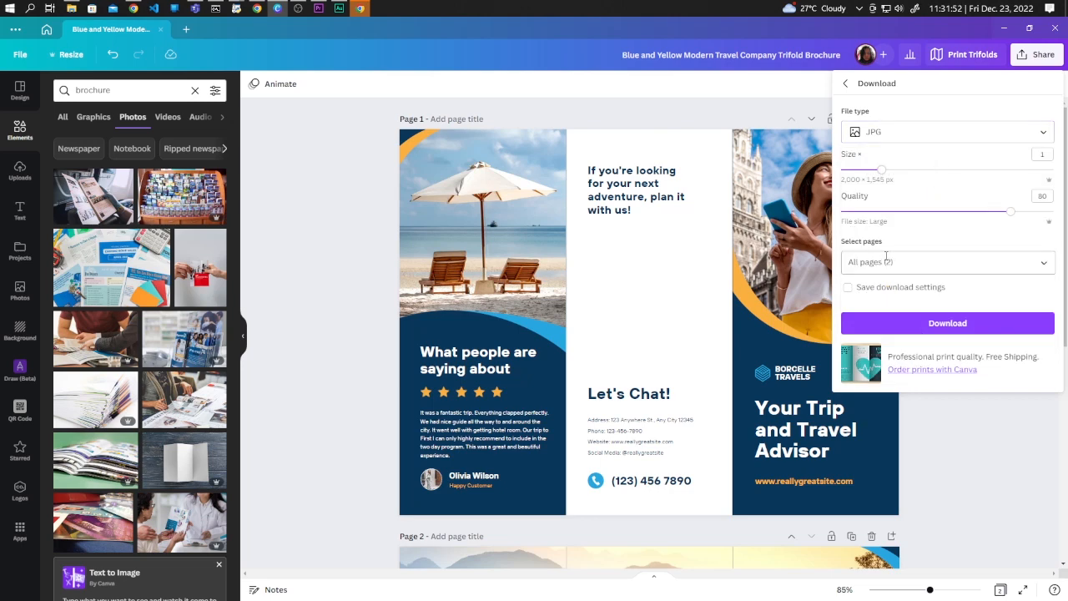
click(947, 262)
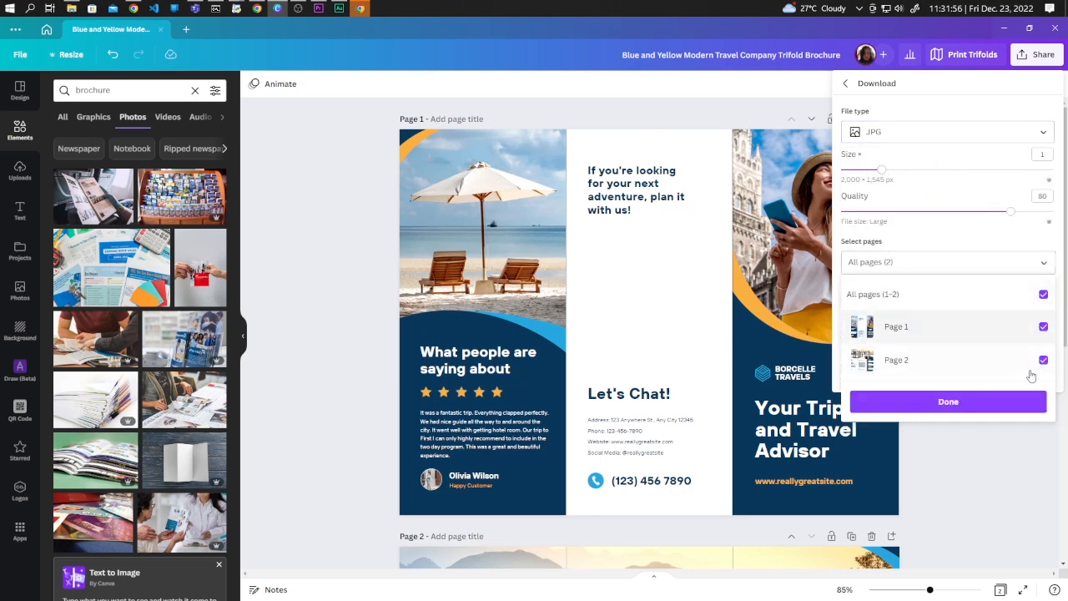
click(948, 402)
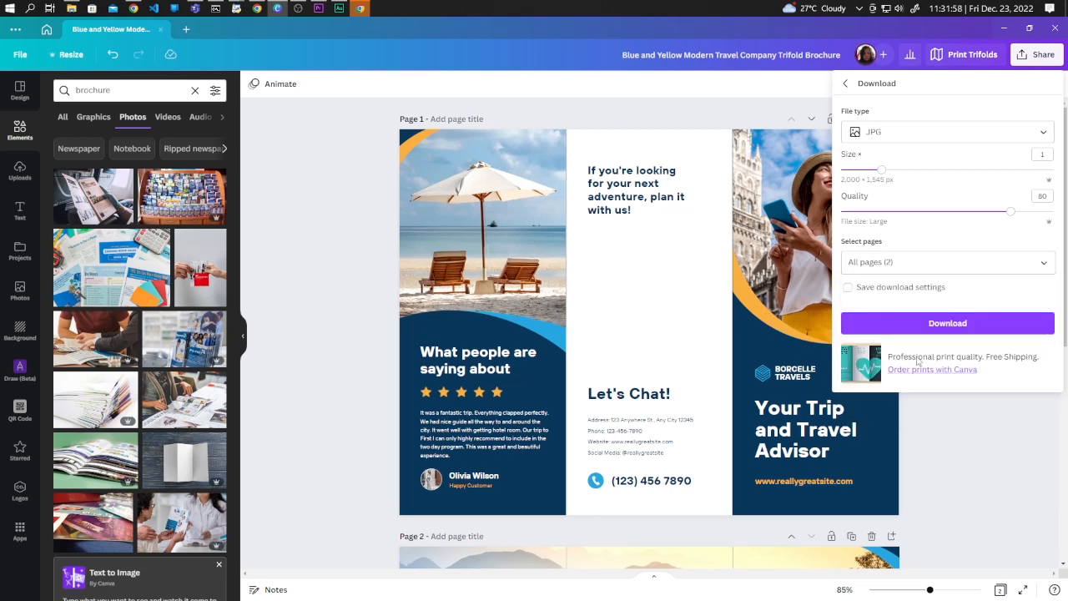
click(947, 323)
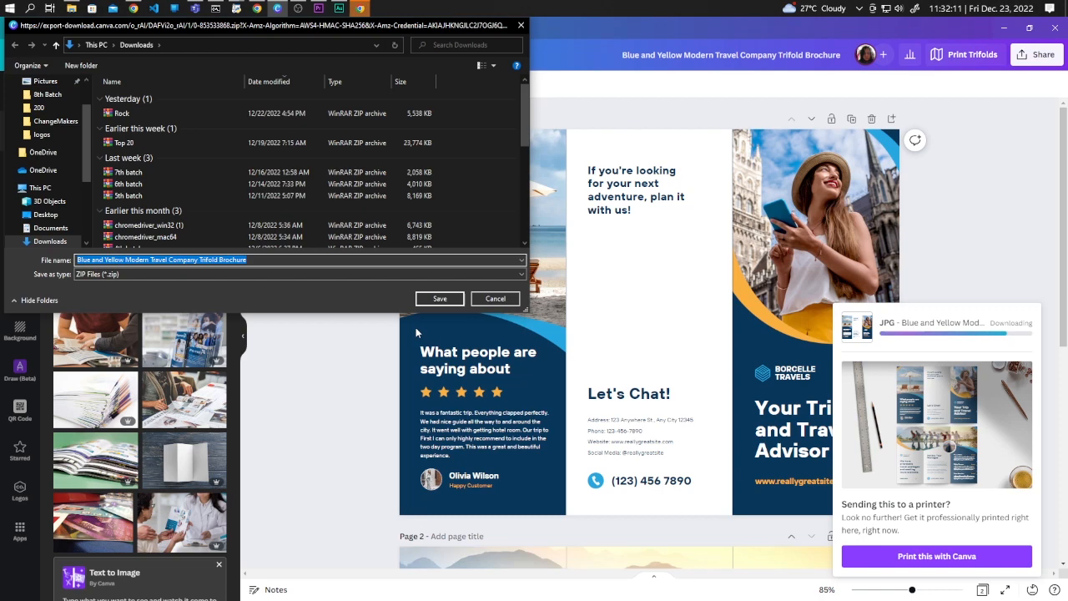
mouse_move(380, 300)
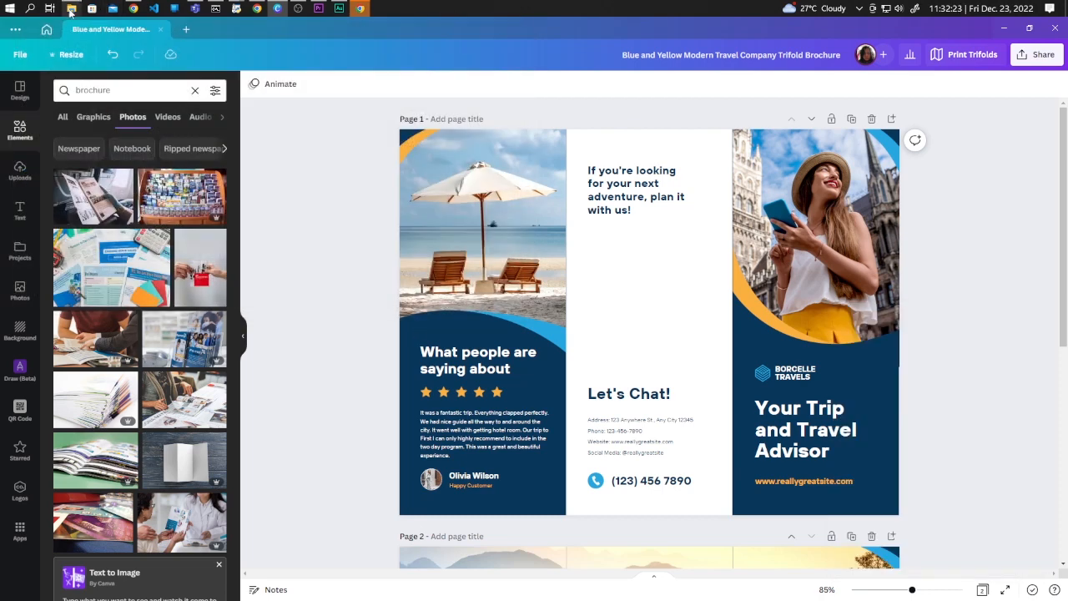
- Extract the downloaded brochure ZIP in Downloads using File Explorer
click(69, 7)
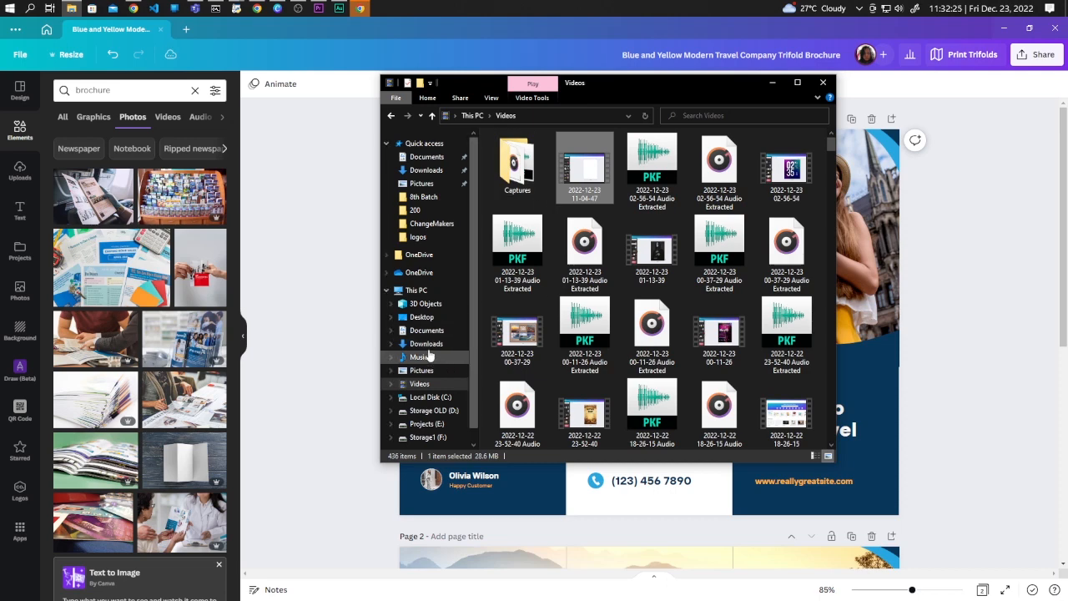
right_click(517, 175)
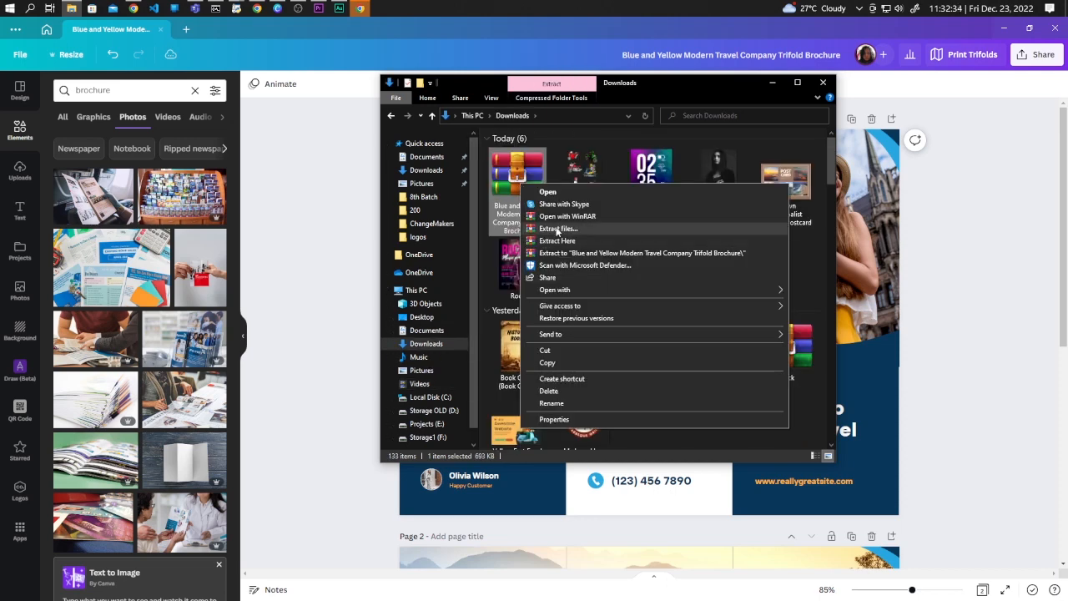
click(722, 267)
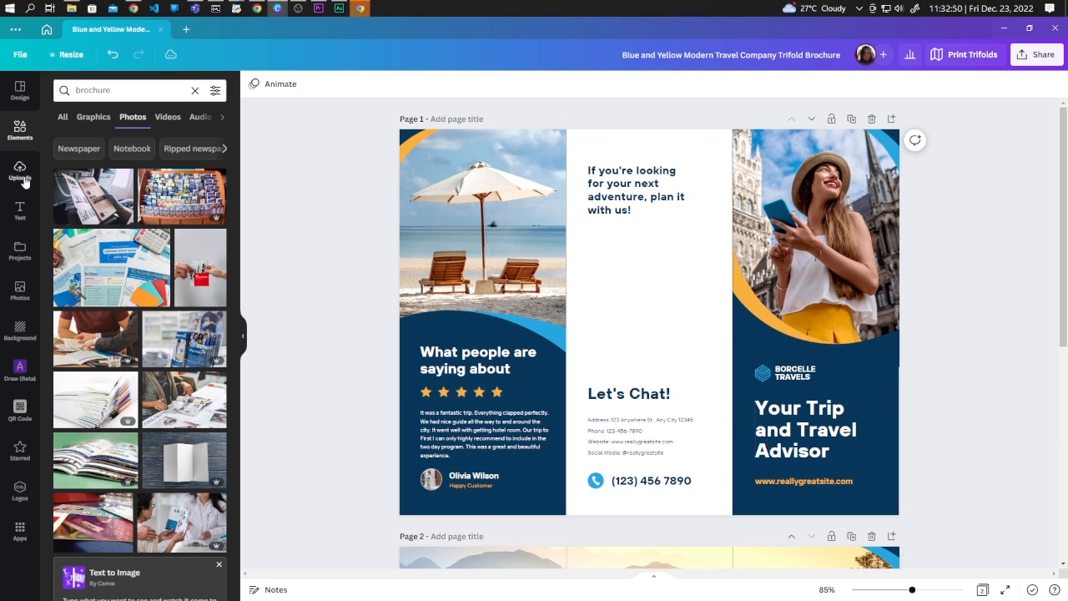
- Upload brochure page images 1 and 2 from Downloads into Canva Uploads
click(20, 172)
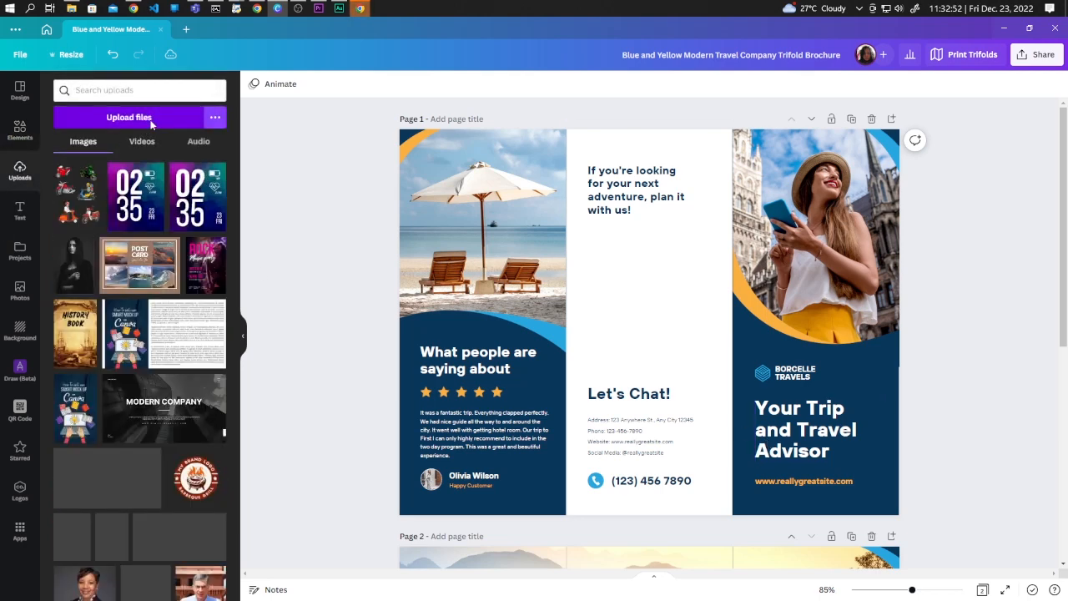
click(129, 117)
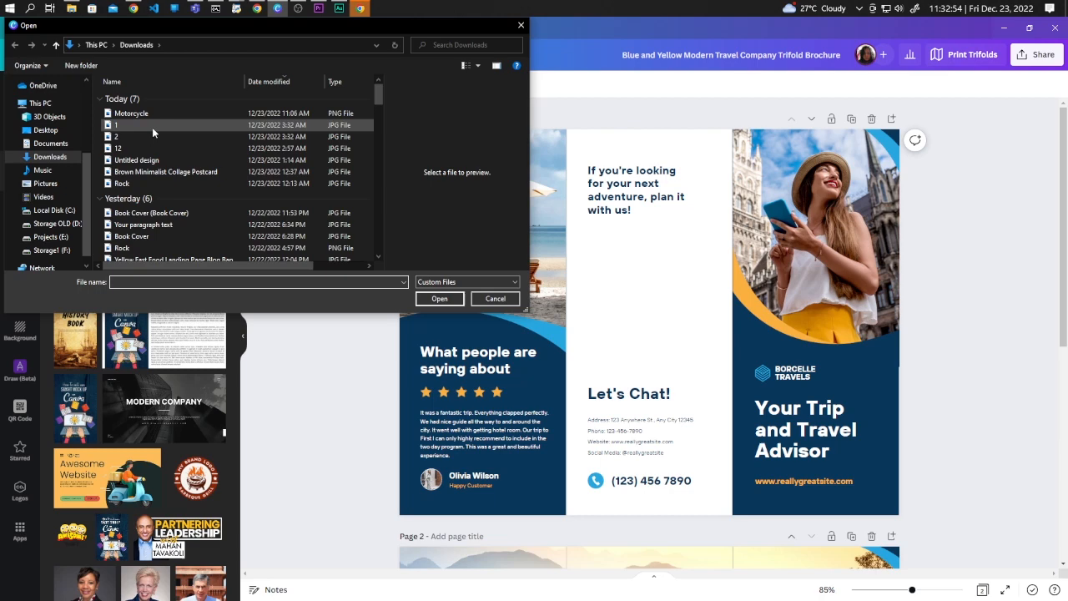
click(116, 124)
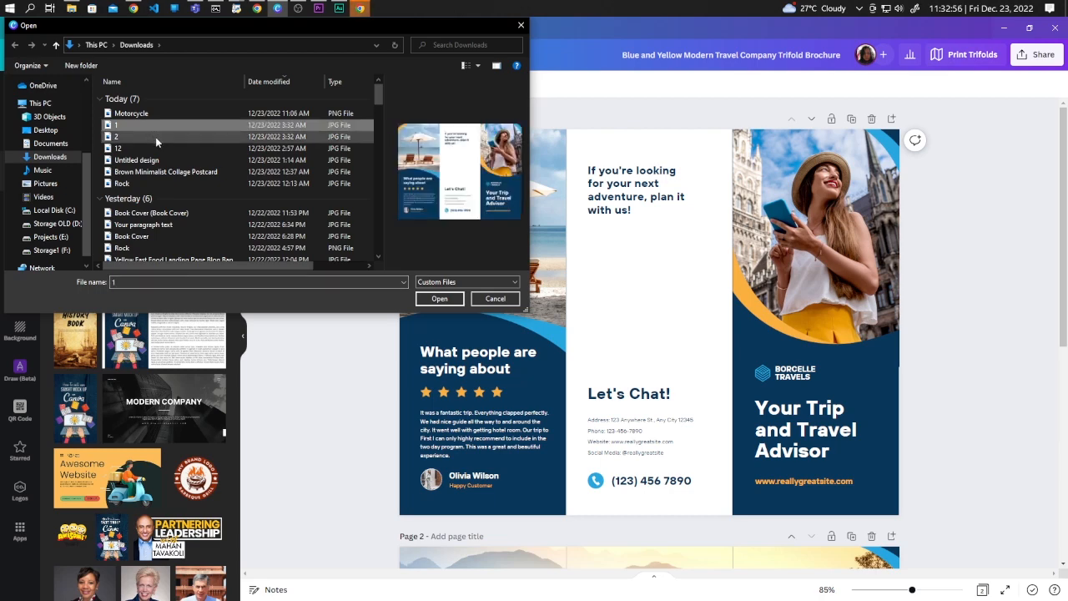
click(116, 136)
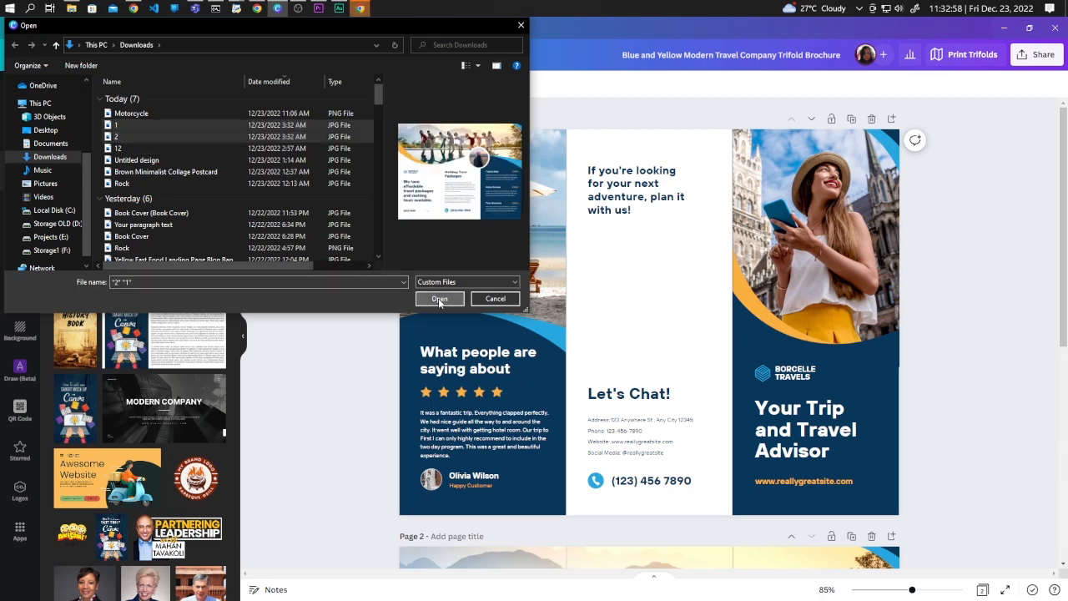
click(439, 298)
text(a4)
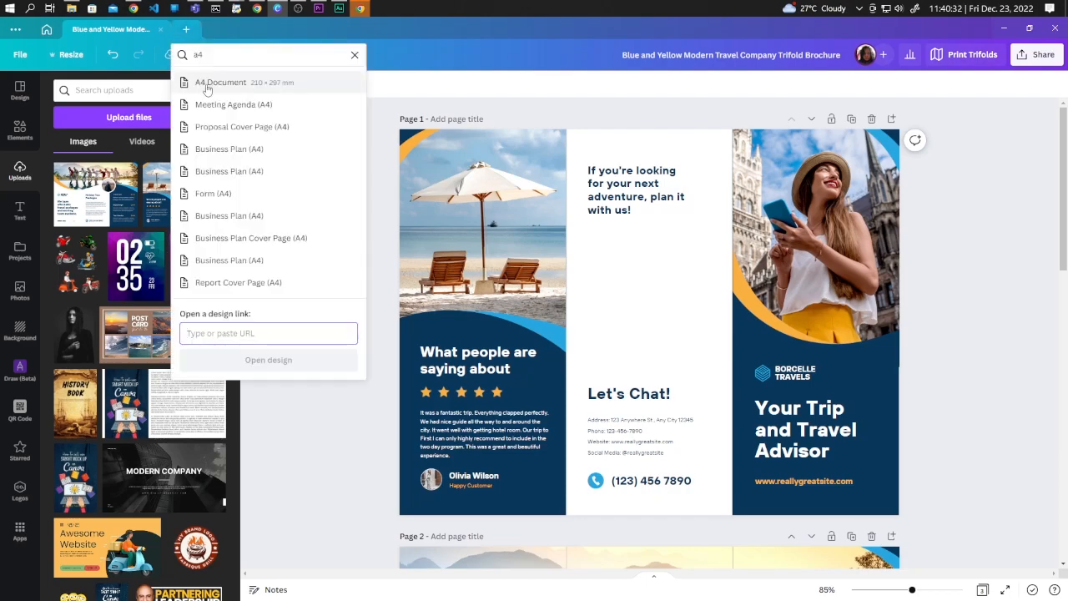
- Create a blank A4 Document (210 × 297 mm) from the 'a4' search results
click(221, 81)
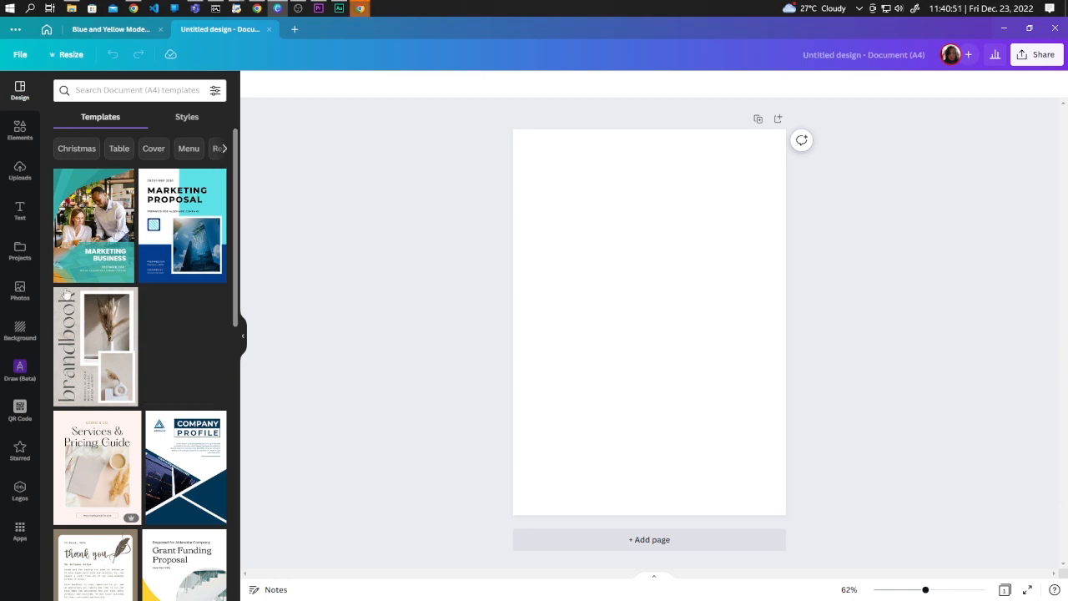
- Search Photos for 'table' and add the grey desk photo with glasses and pen
click(19, 291)
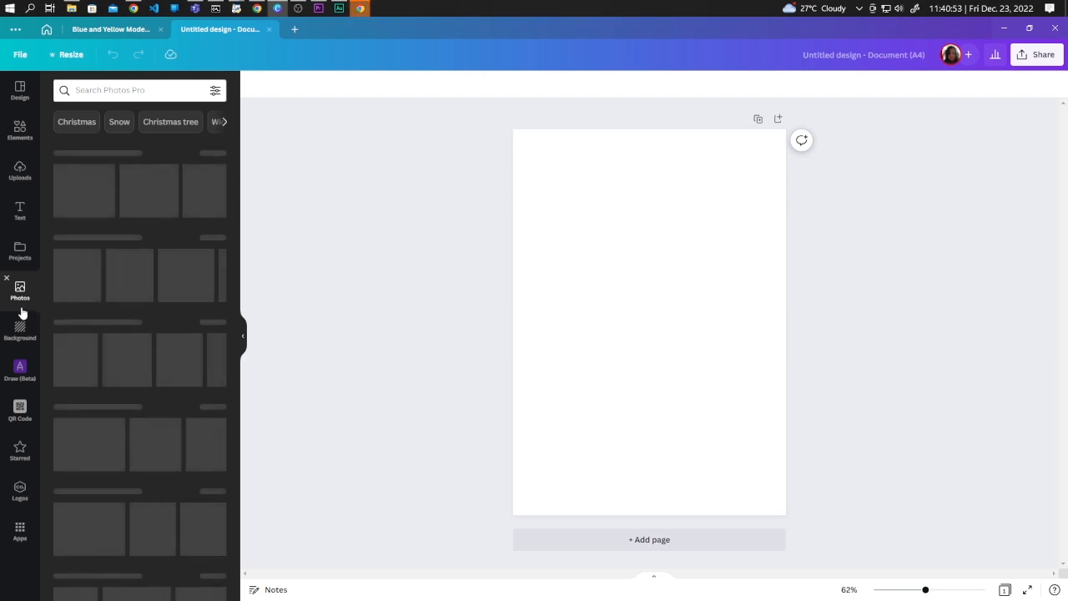
click(134, 90)
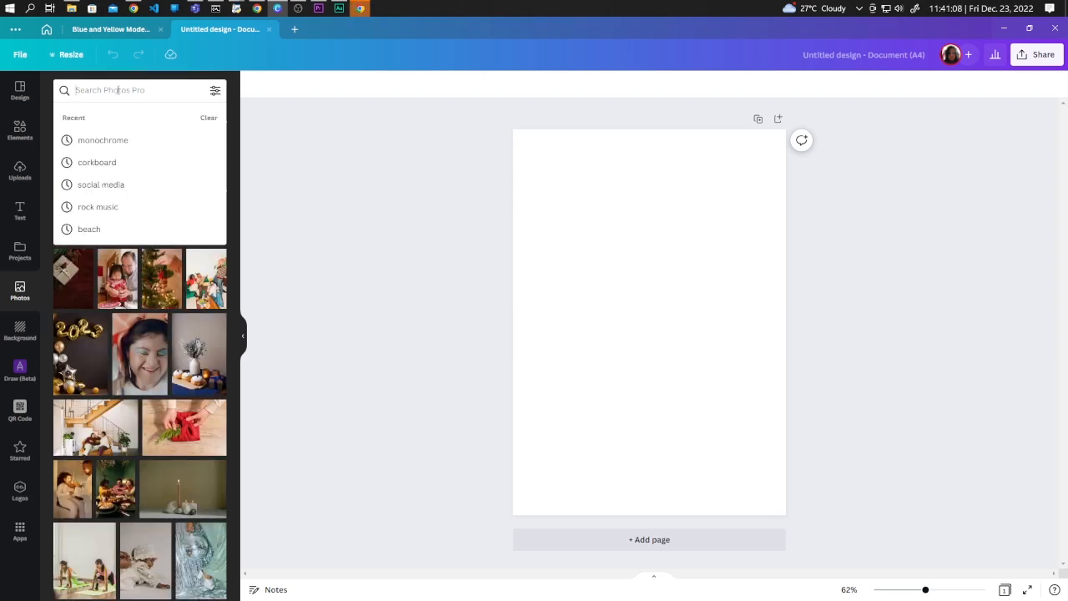
text(table)
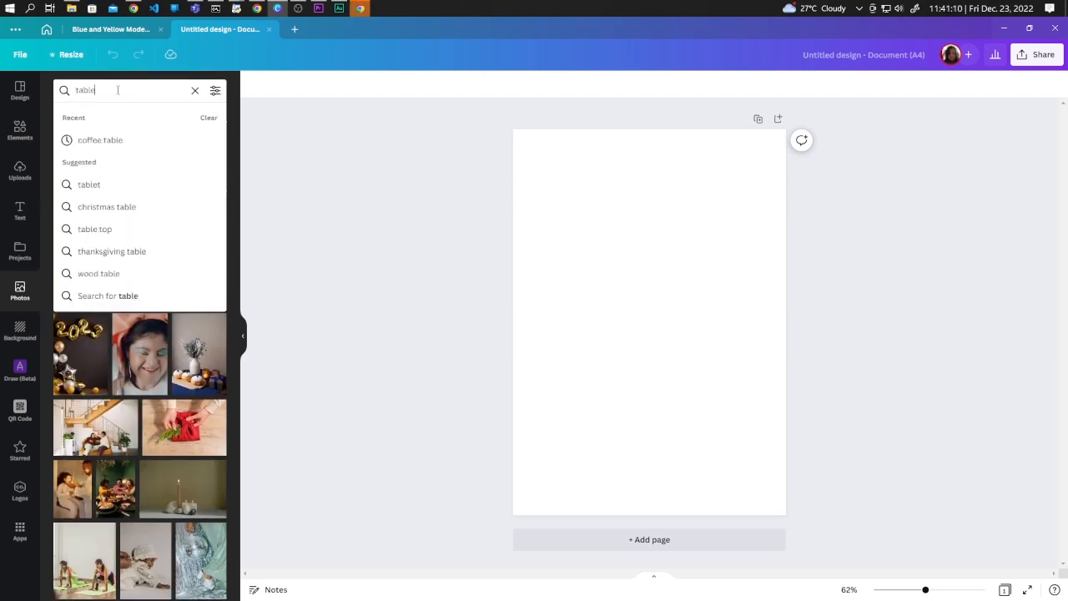
click(94, 229)
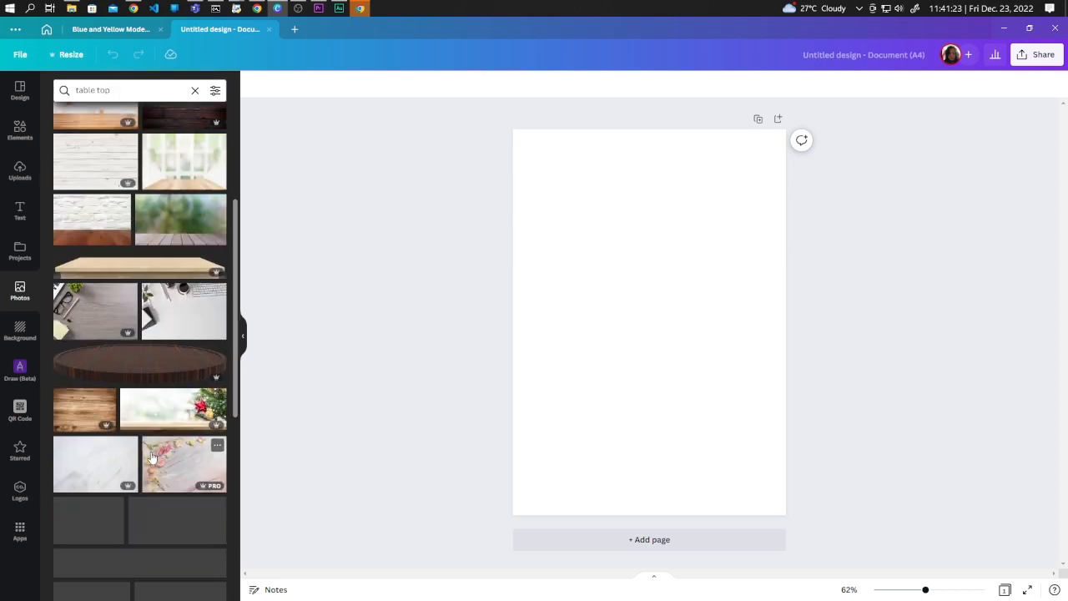
scroll(down, 3)
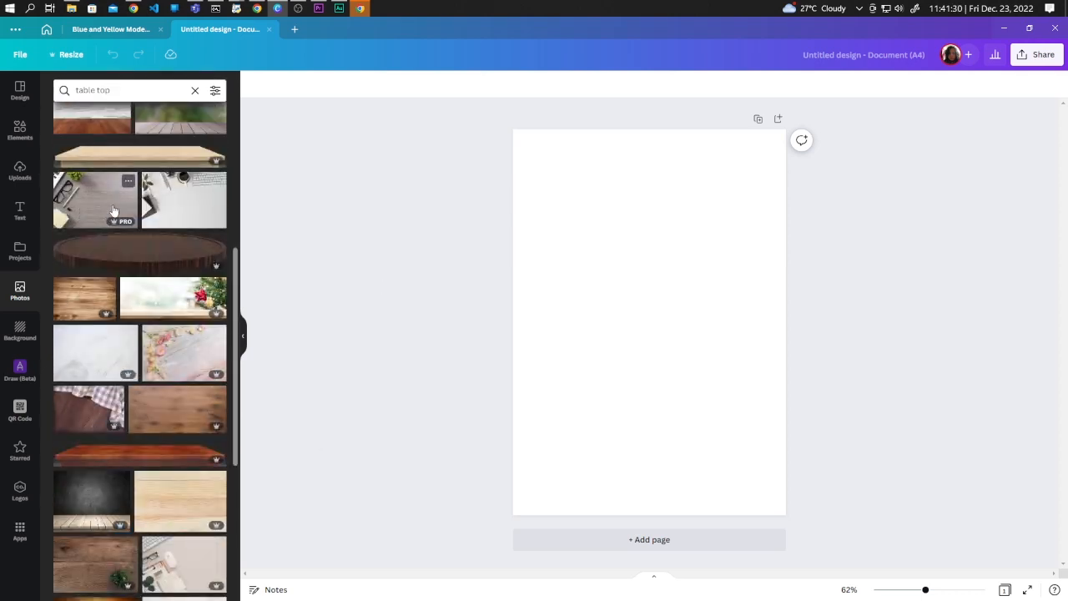
click(95, 200)
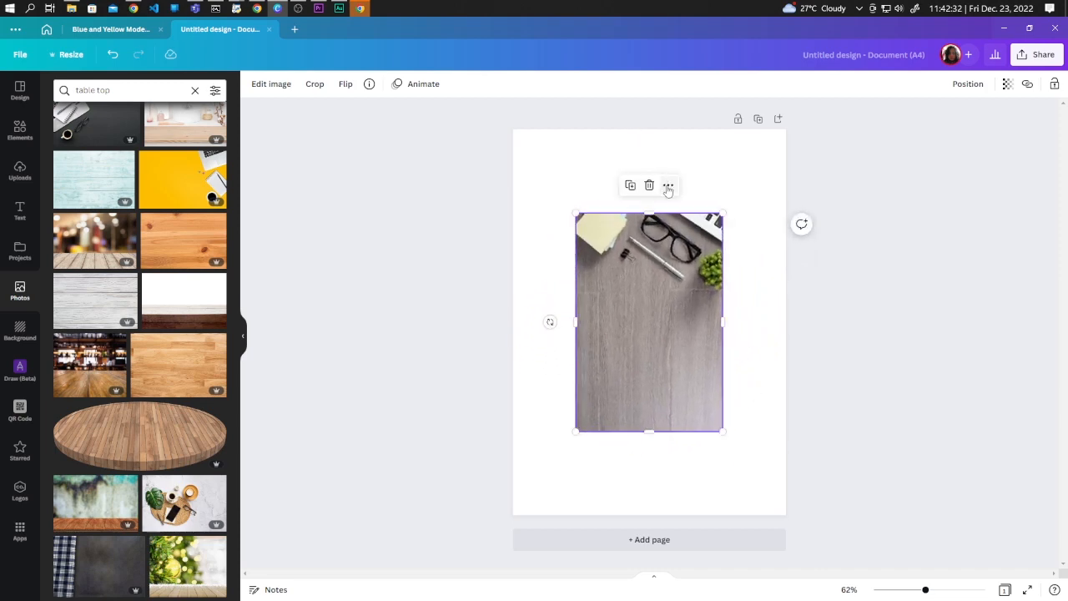
- Set the grey desk photo as the A4 page's background image
click(668, 184)
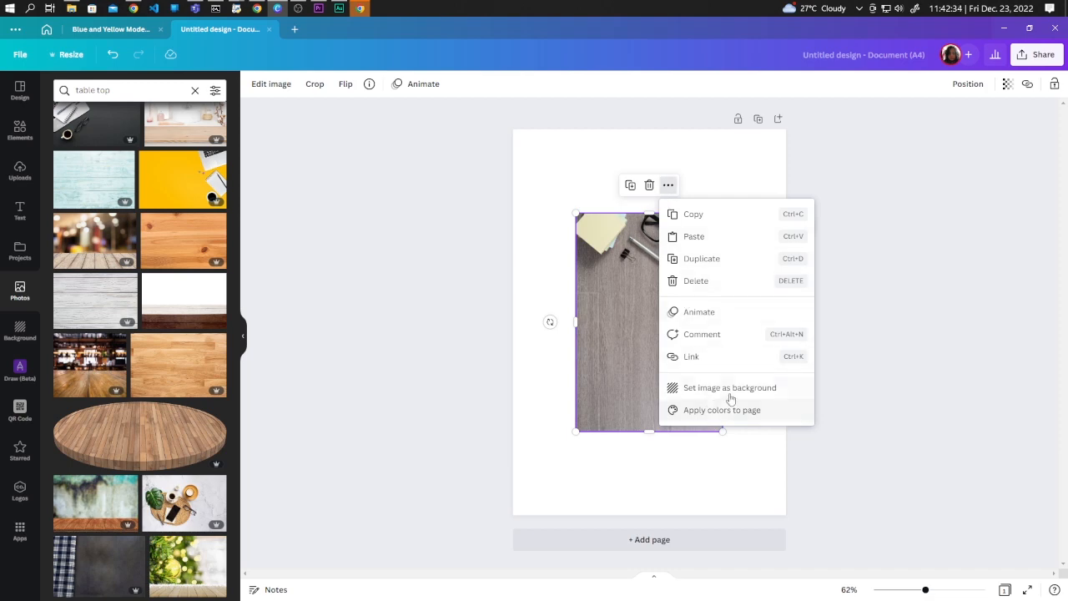
click(729, 387)
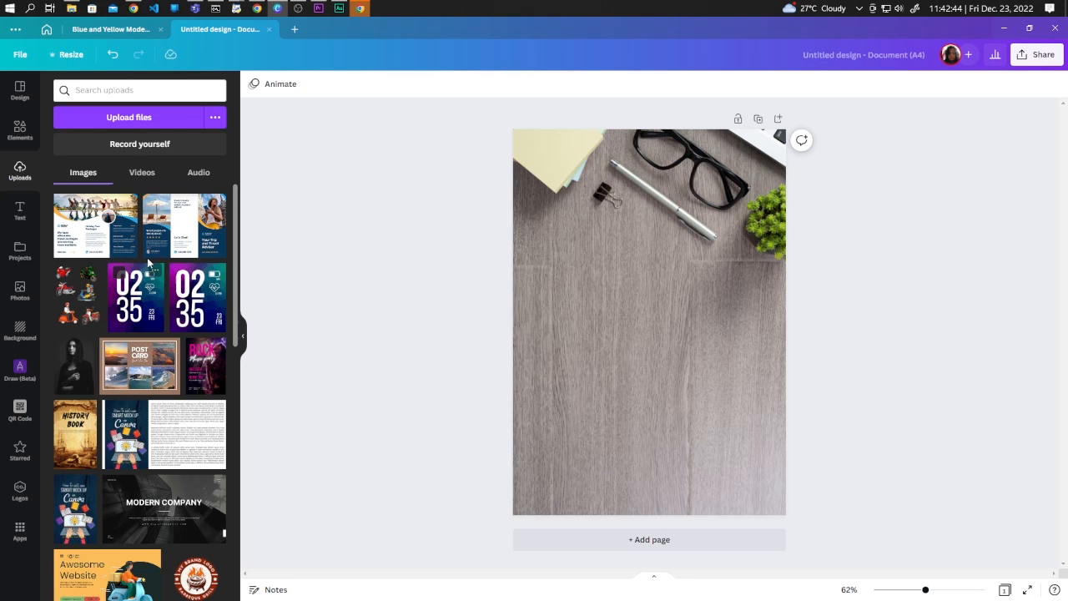
- Add the Holiday Tour Packages page, then reposition and shrink the second page to match
click(95, 226)
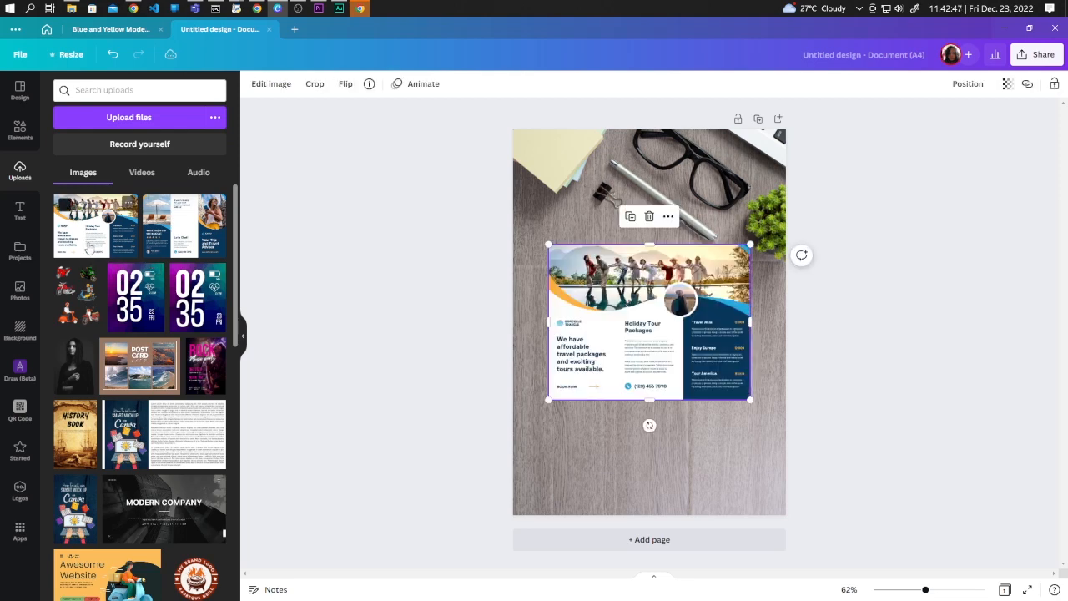
drag(648, 321, 648, 409)
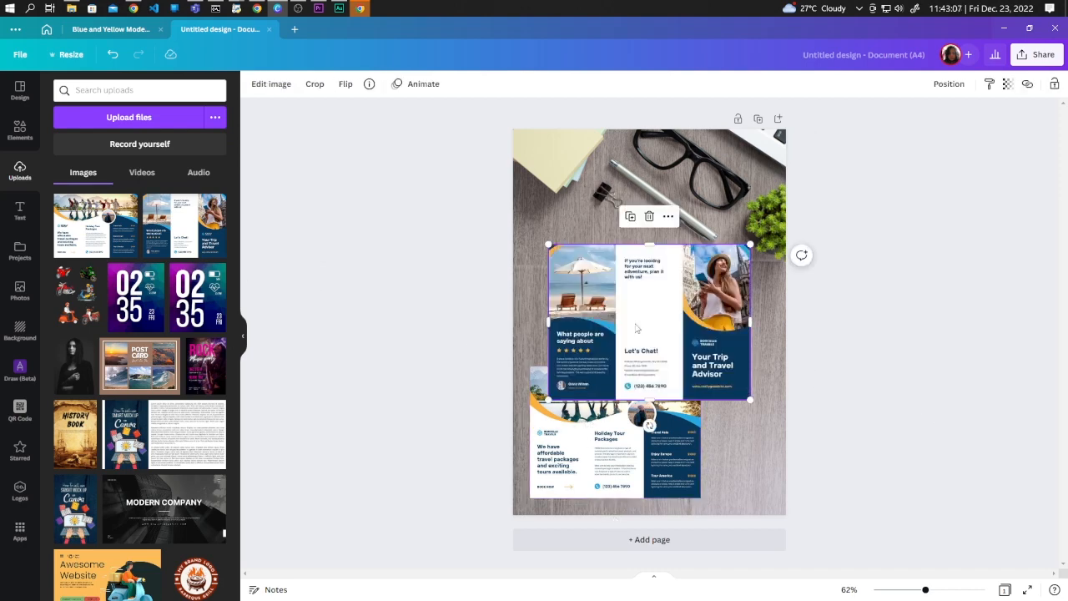
drag(641, 321, 640, 280)
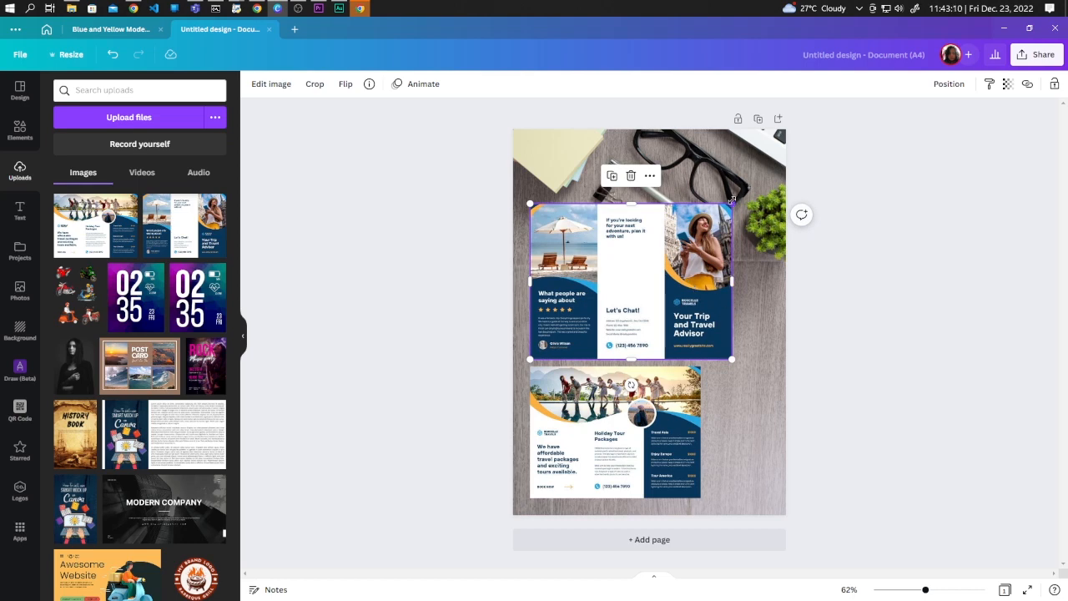
drag(732, 202, 700, 232)
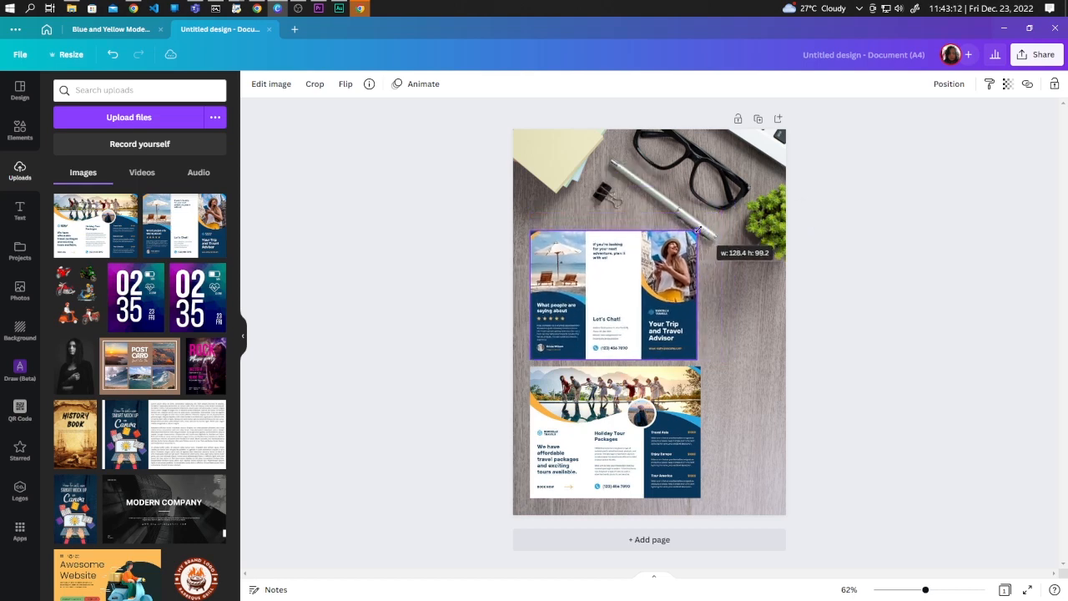
- Drag the Your Trip and Travel Advisor page so it overlaps the other page
click(615, 292)
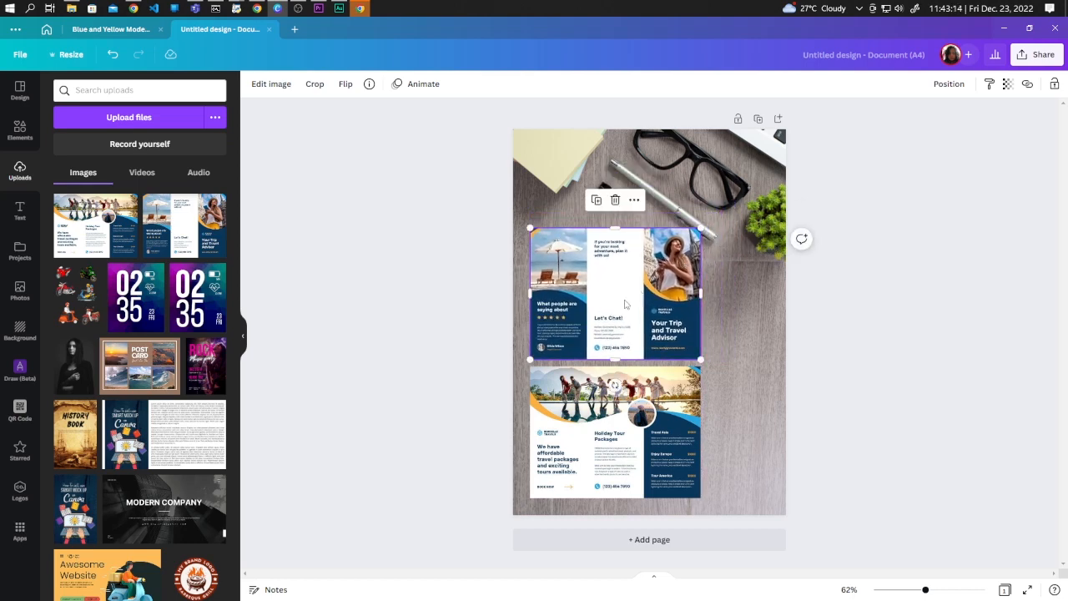
drag(615, 292, 674, 345)
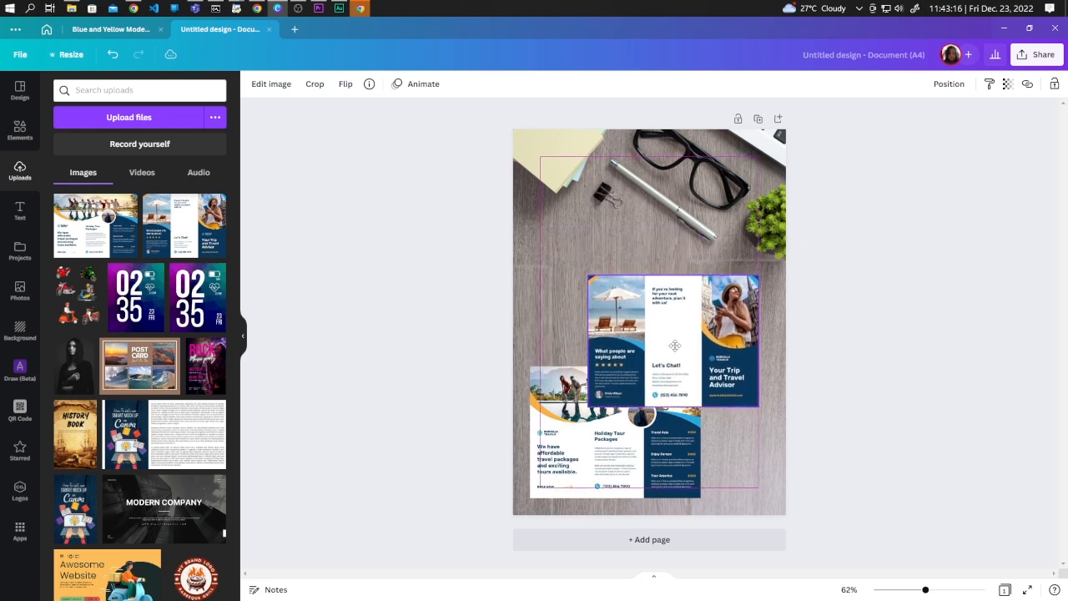
drag(672, 342, 671, 354)
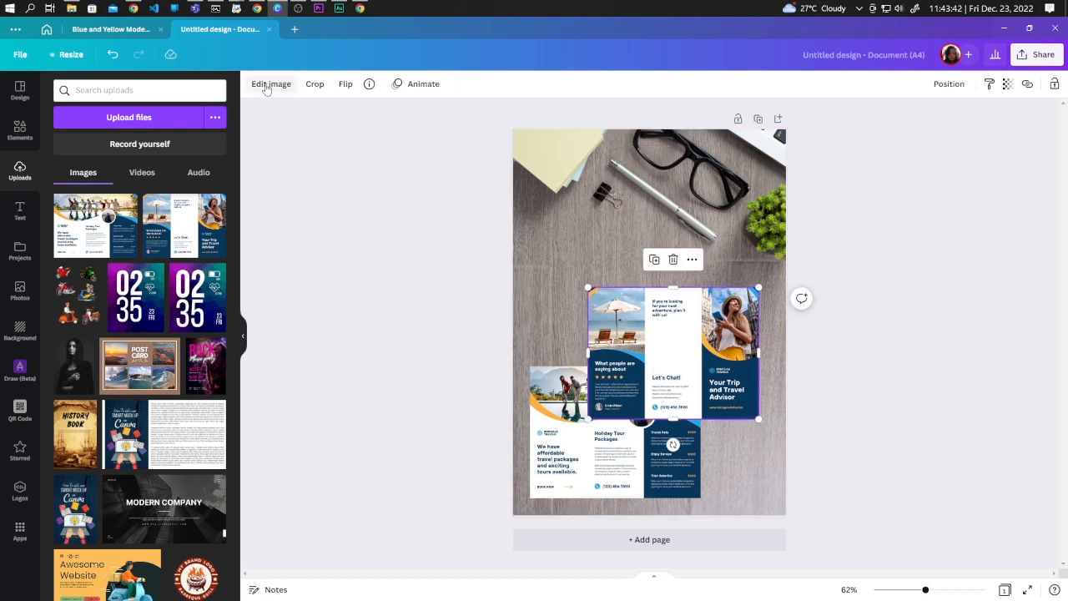
- Apply a Drop shadow to the upper brochure page and show its settings
click(271, 83)
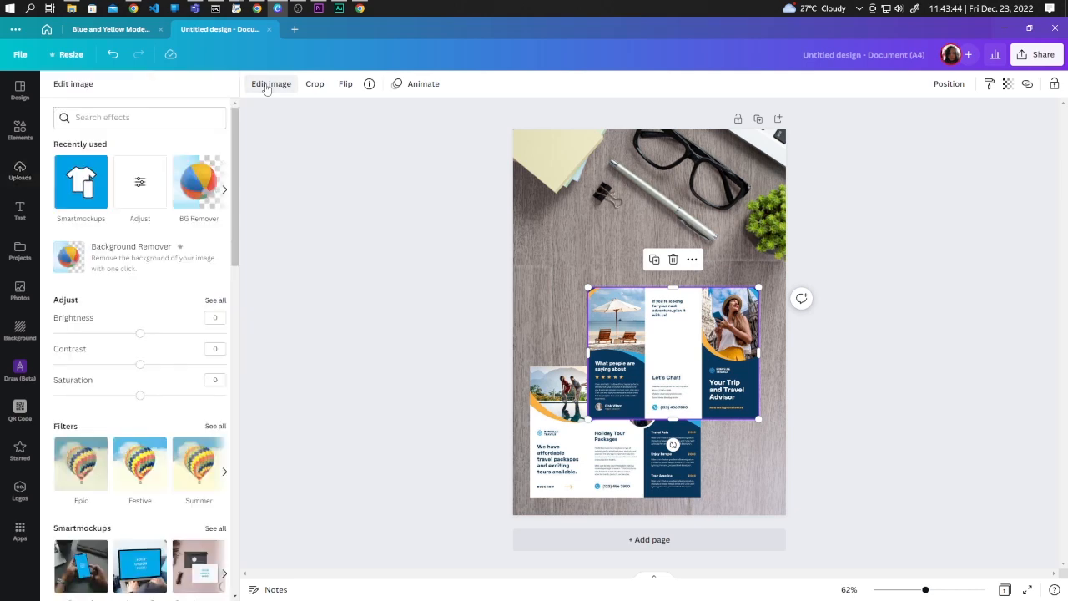
scroll(down, 3)
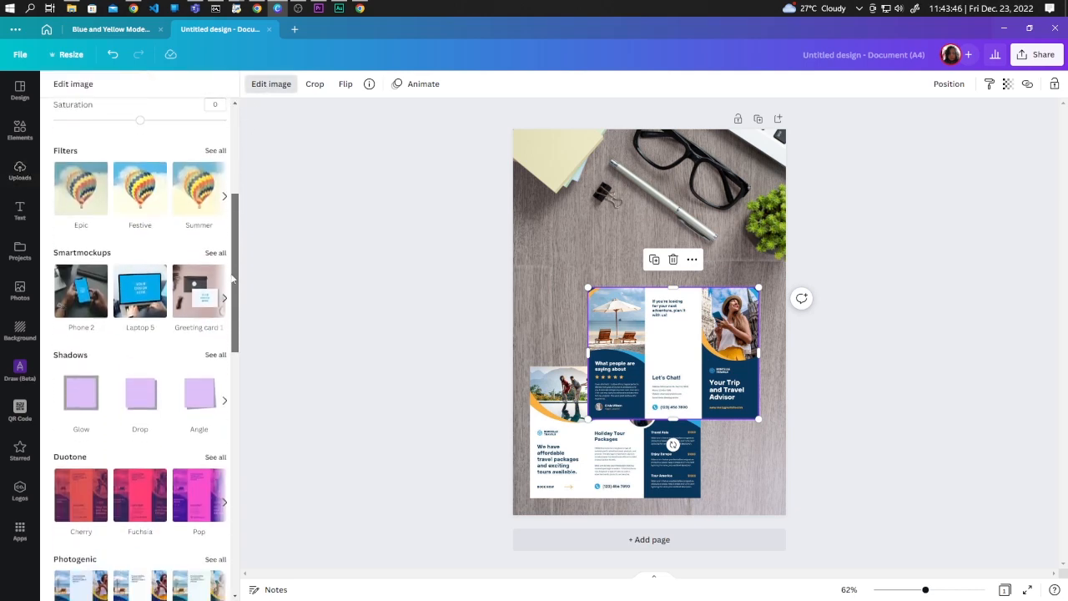
scroll(down, 3)
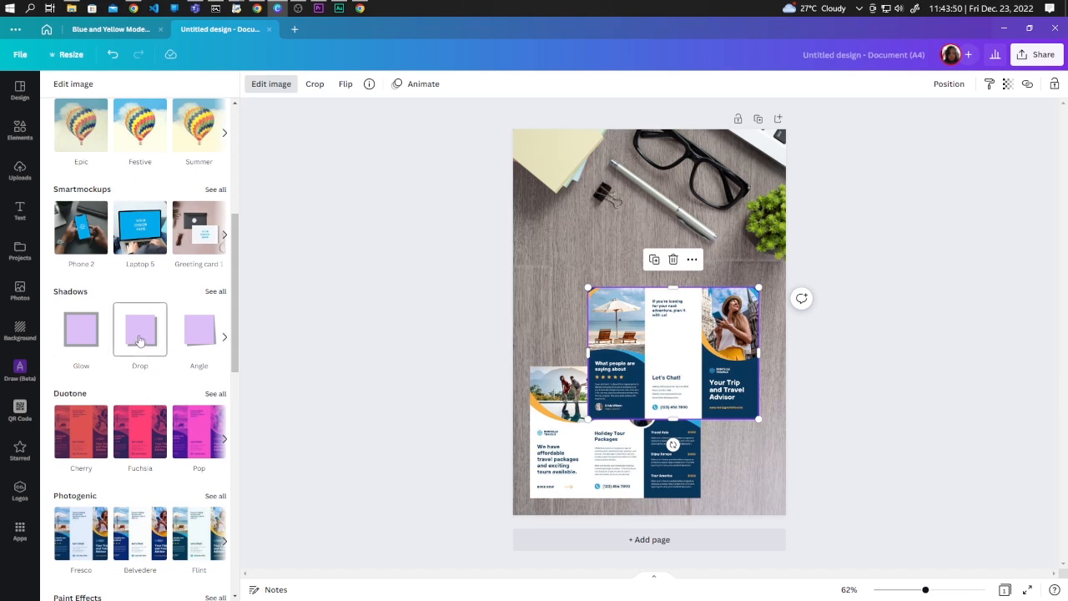
click(139, 328)
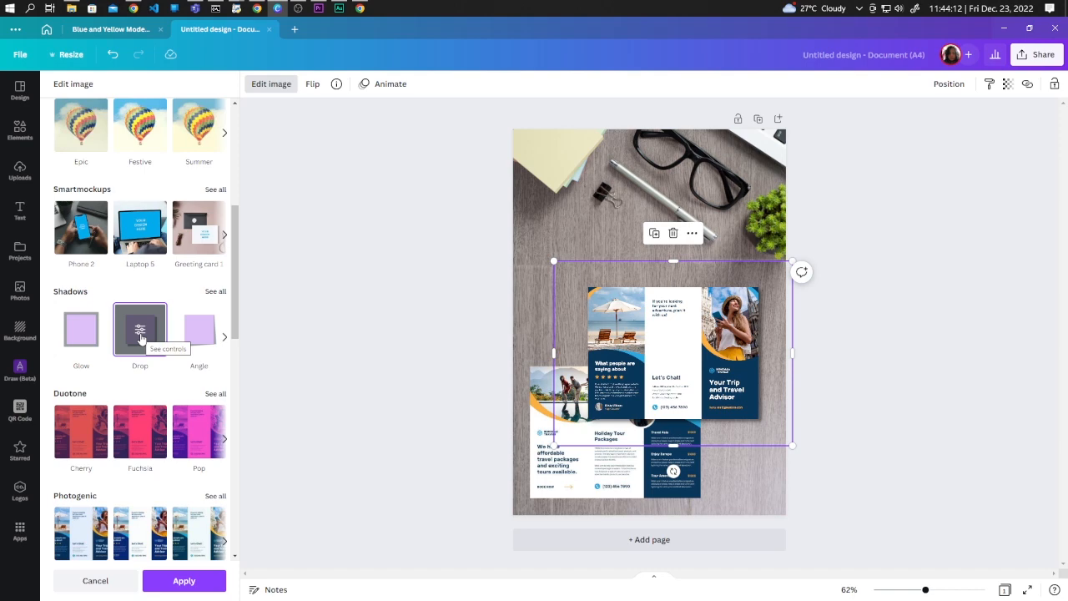
mouse_move(139, 334)
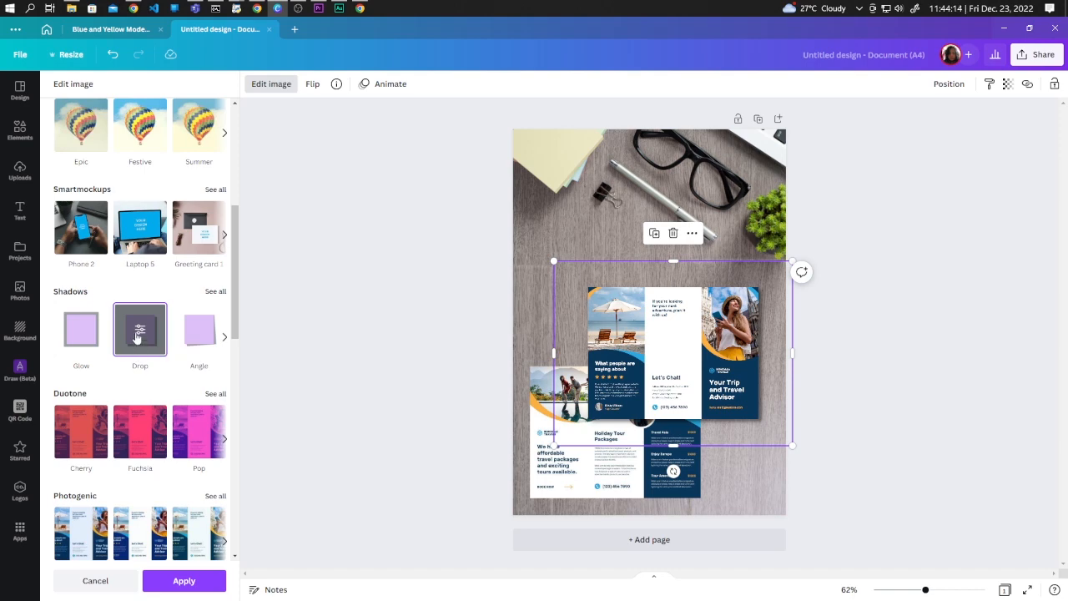
mouse_move(141, 328)
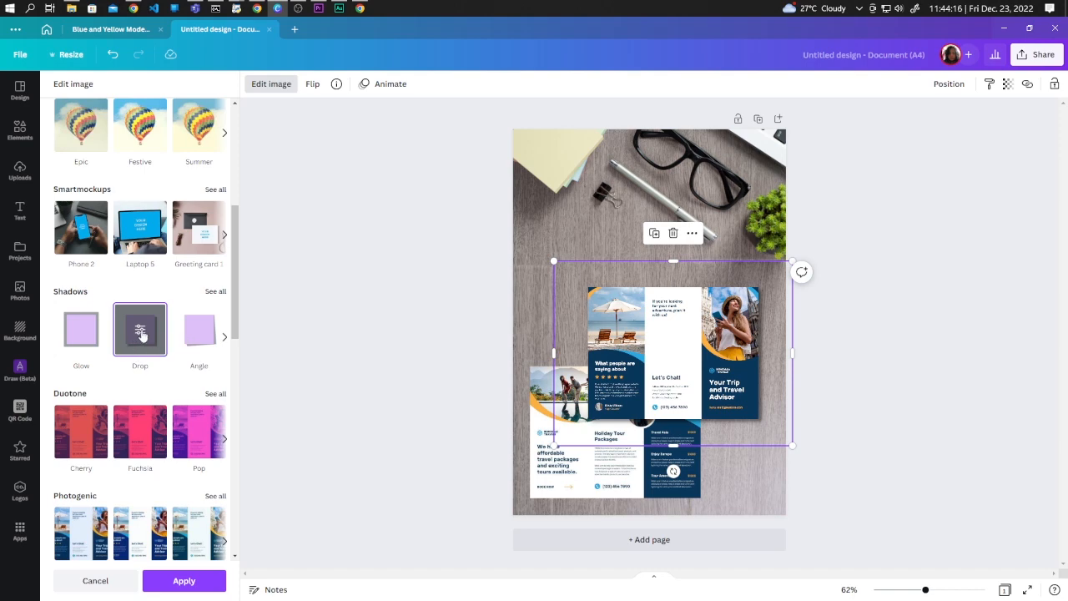
click(140, 328)
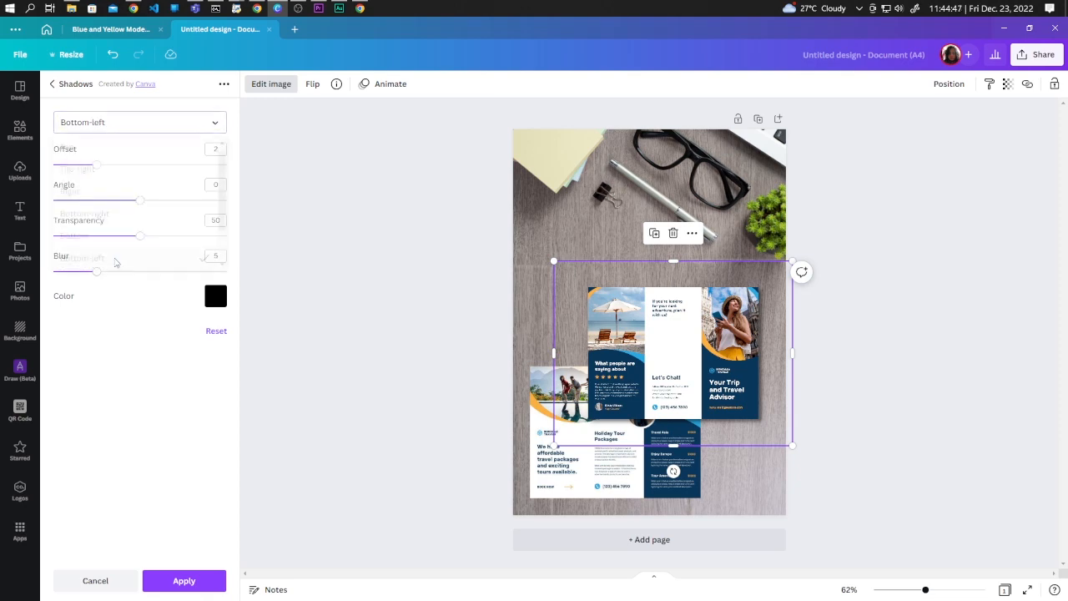
- Set the drop shadow direction to bottom-left and apply it
click(19, 171)
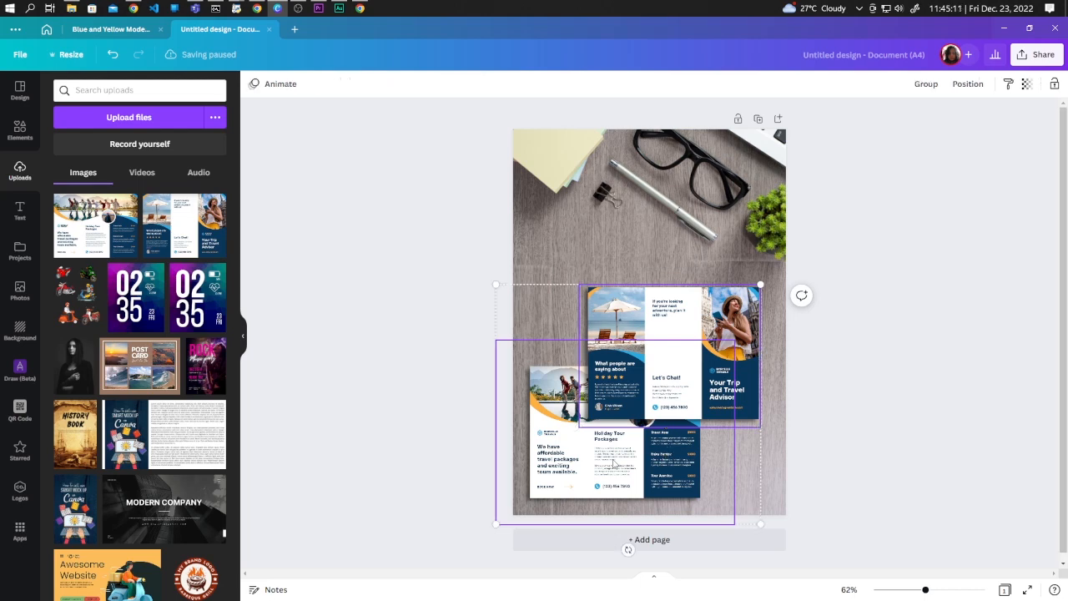
- Group both brochure pages and tilt the group across the desk photo
click(648, 384)
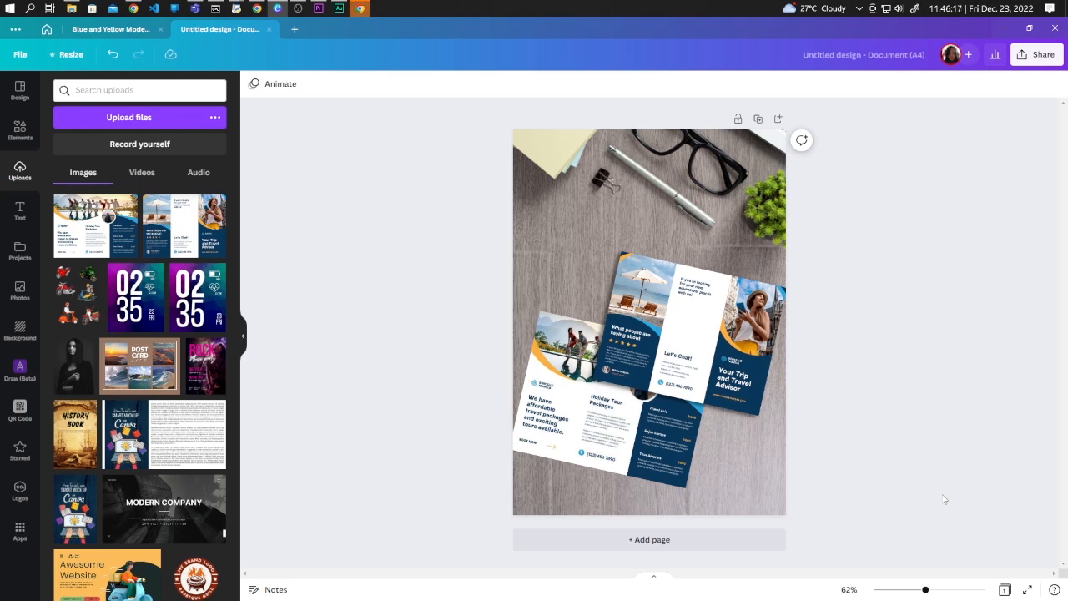
click(643, 367)
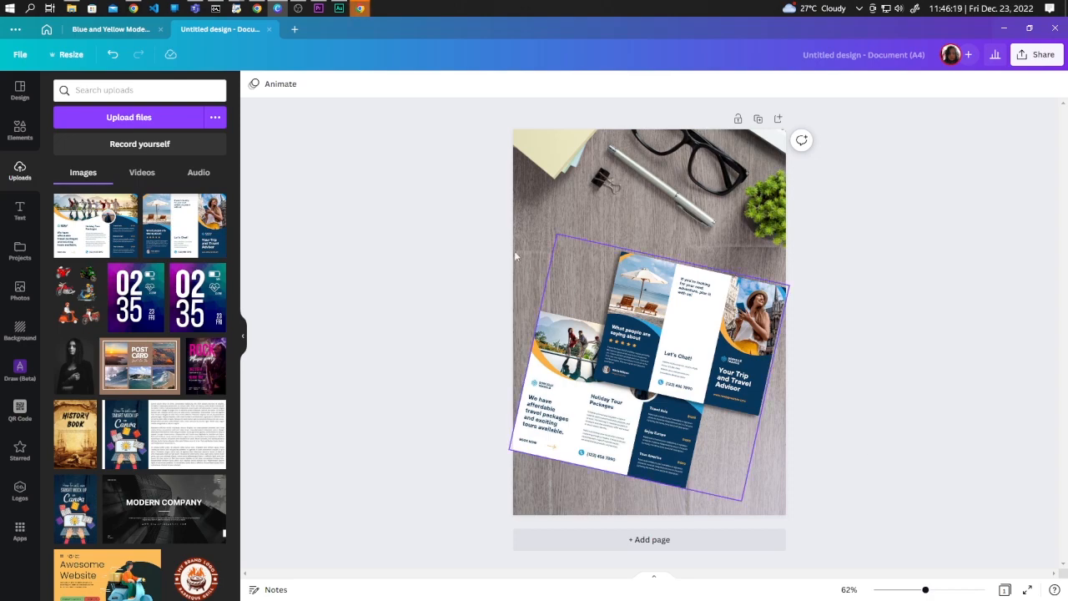